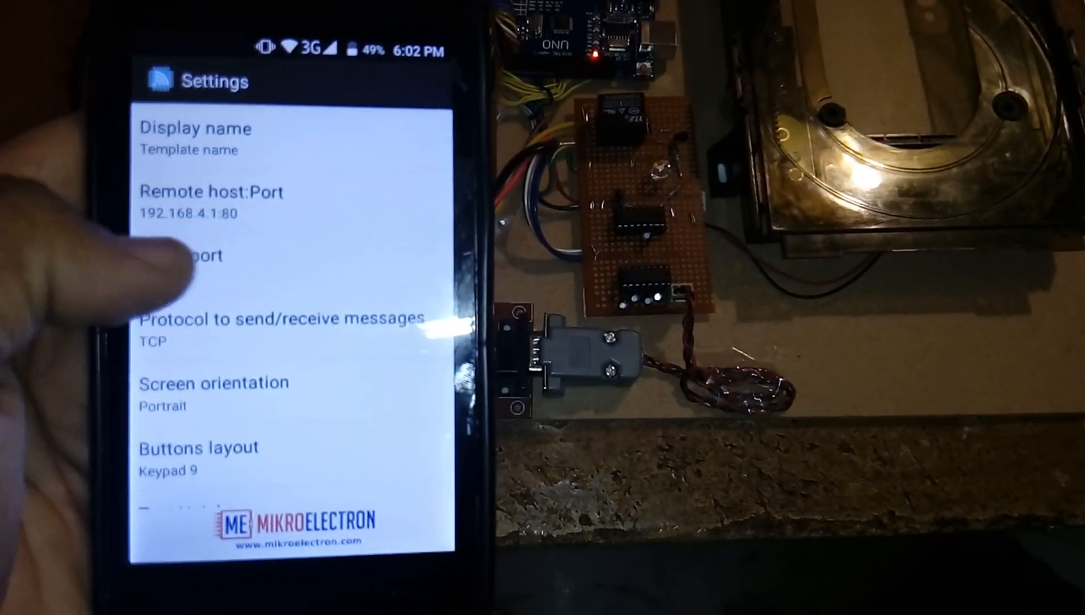
# Step: Reach the 'Buttons command' entry in Settings and open the per-button command list
pyautogui.scroll(-3)
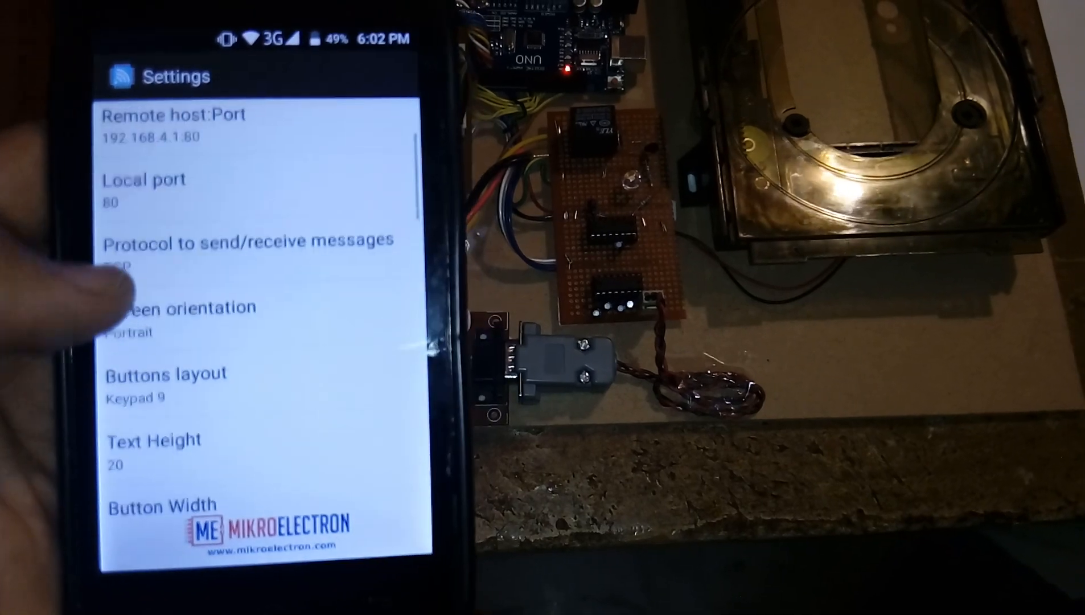
pyautogui.scroll(-3)
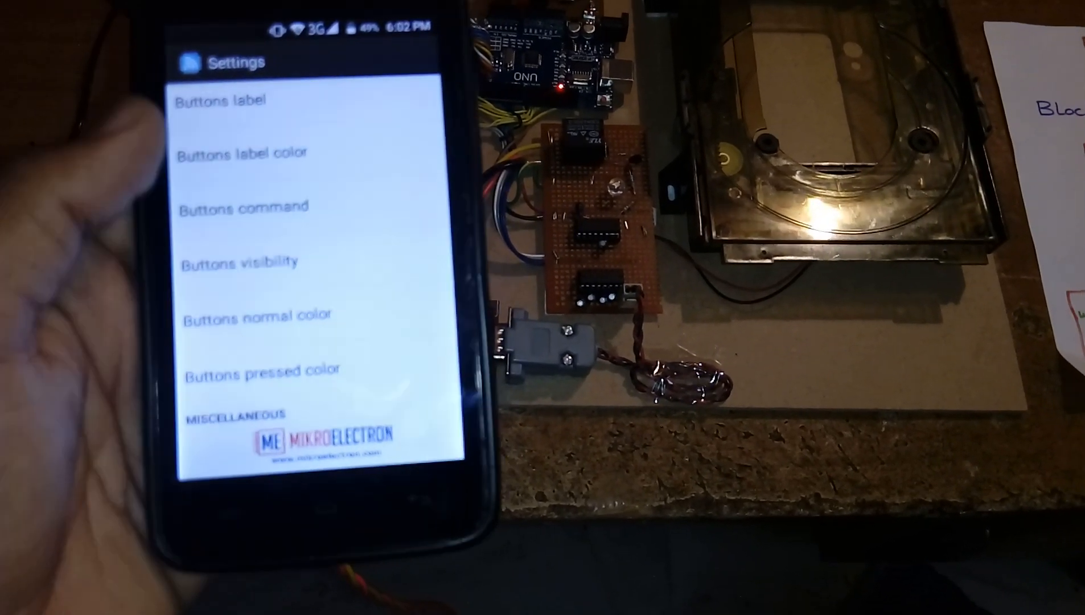
pyautogui.click(244, 206)
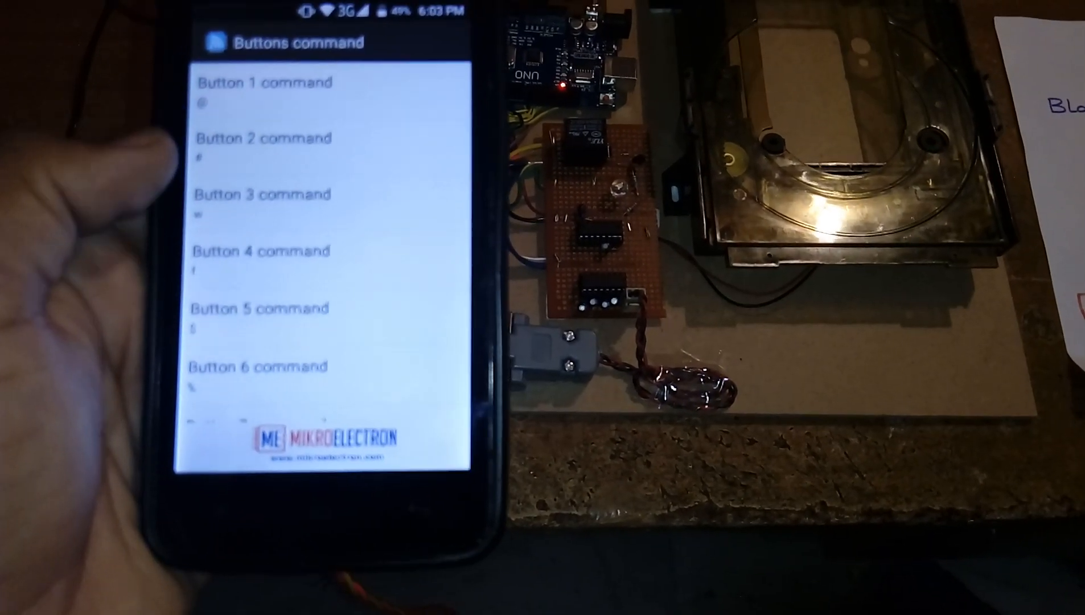